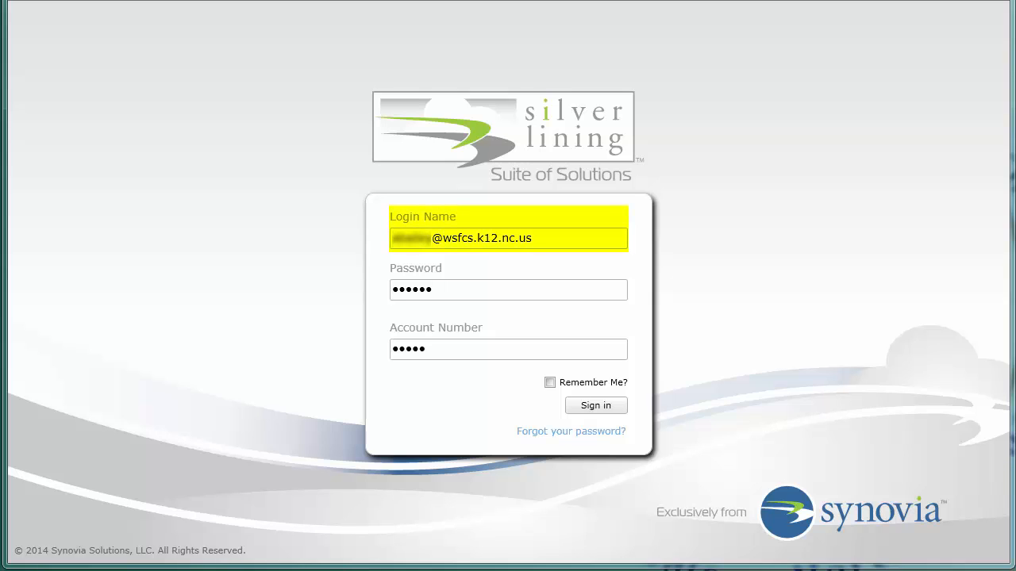
Sign in with login name, password and account number, then open Comparative Analysis.
click(508, 289)
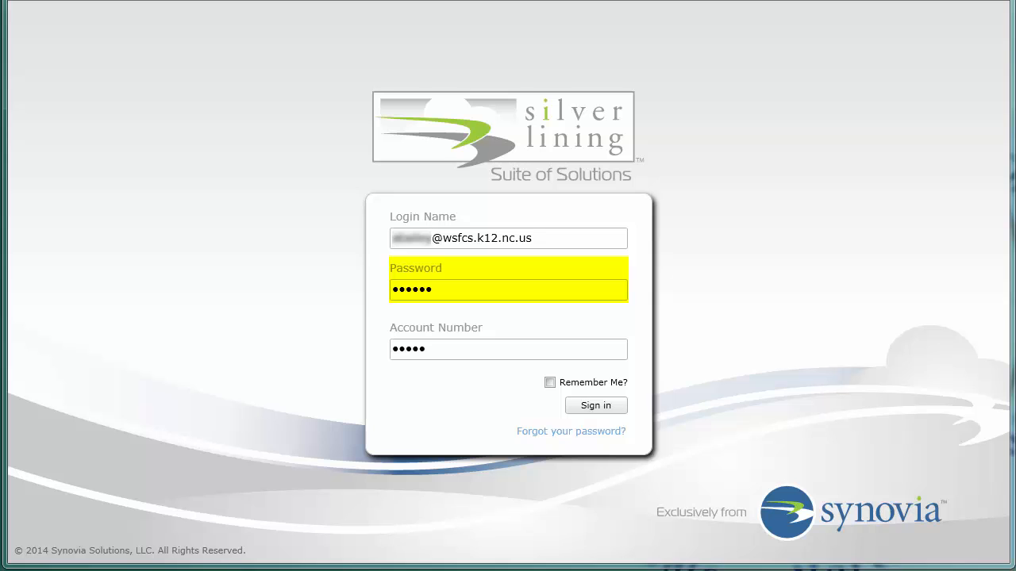
click(507, 349)
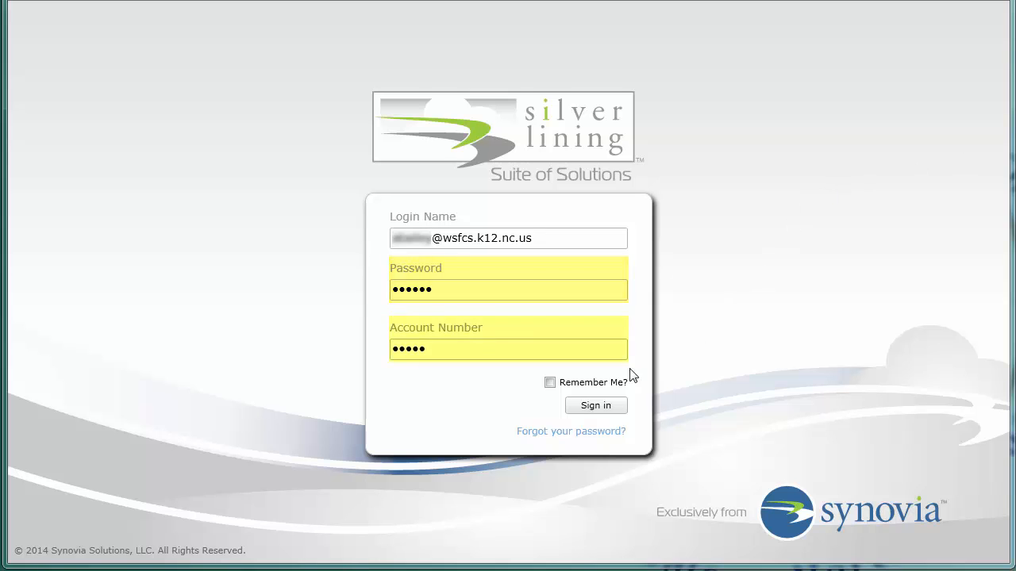
click(596, 406)
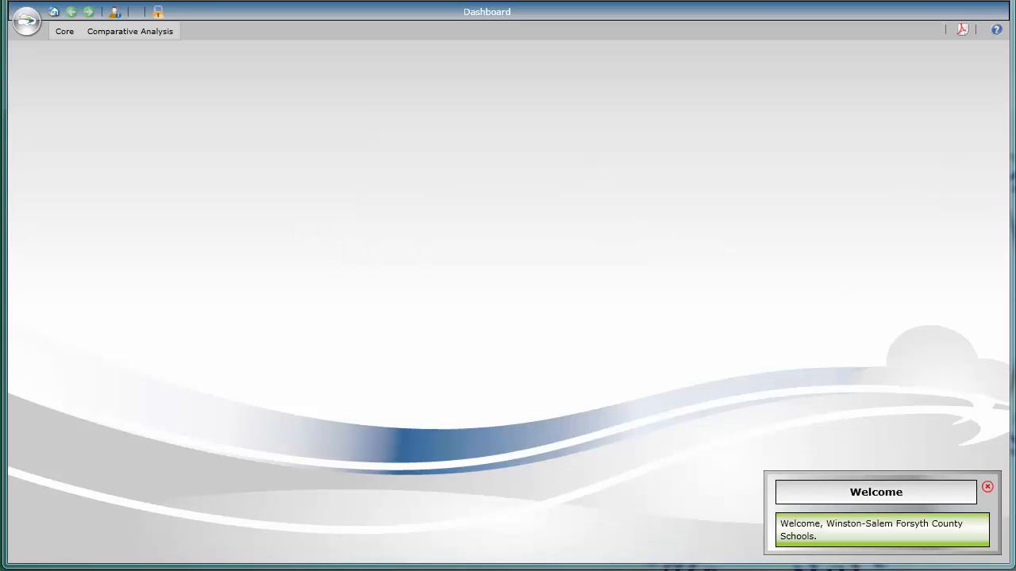
click(130, 31)
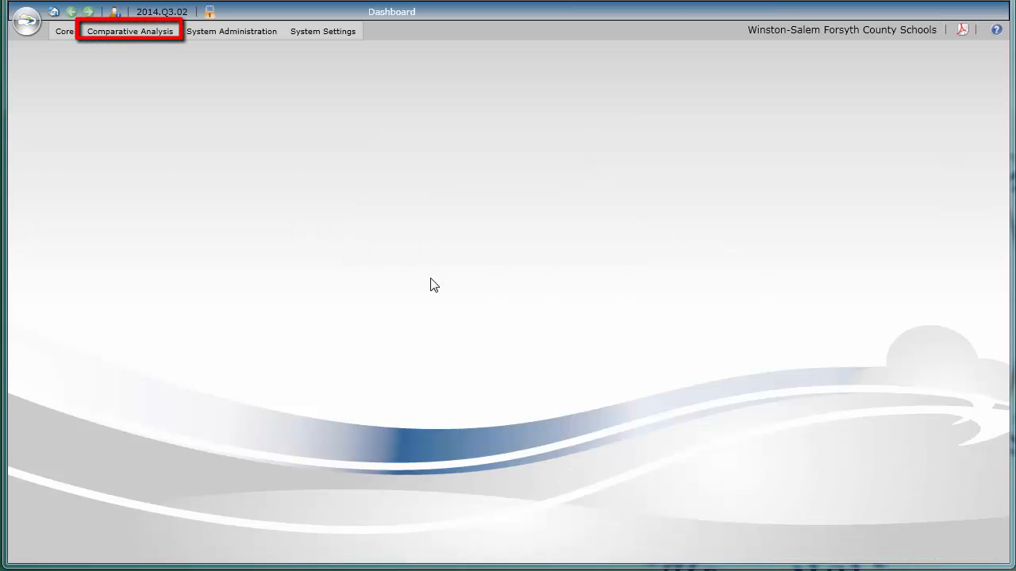
click(129, 30)
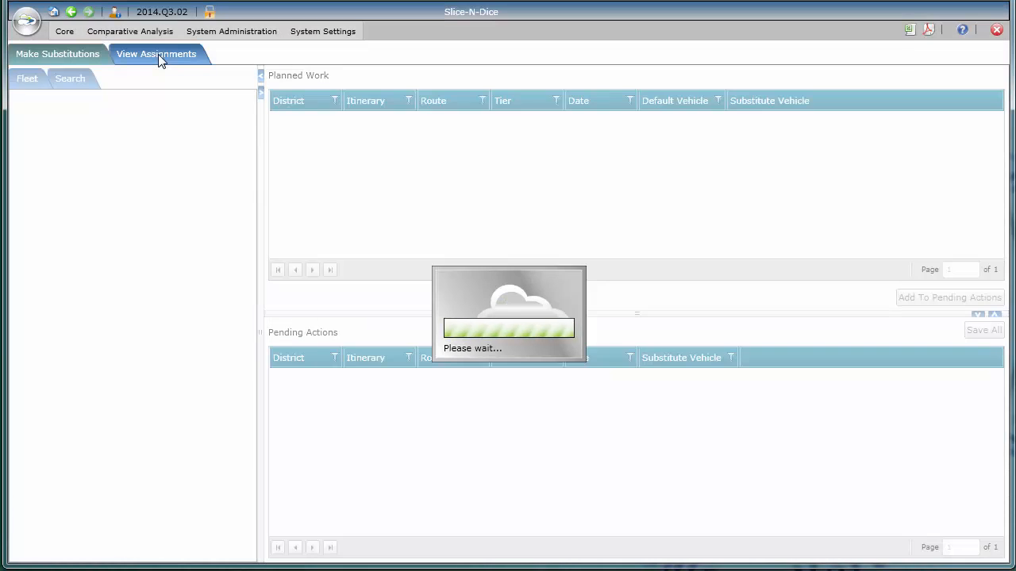
Open the View Assignments month calendar and pick October 29, 2014.
click(157, 53)
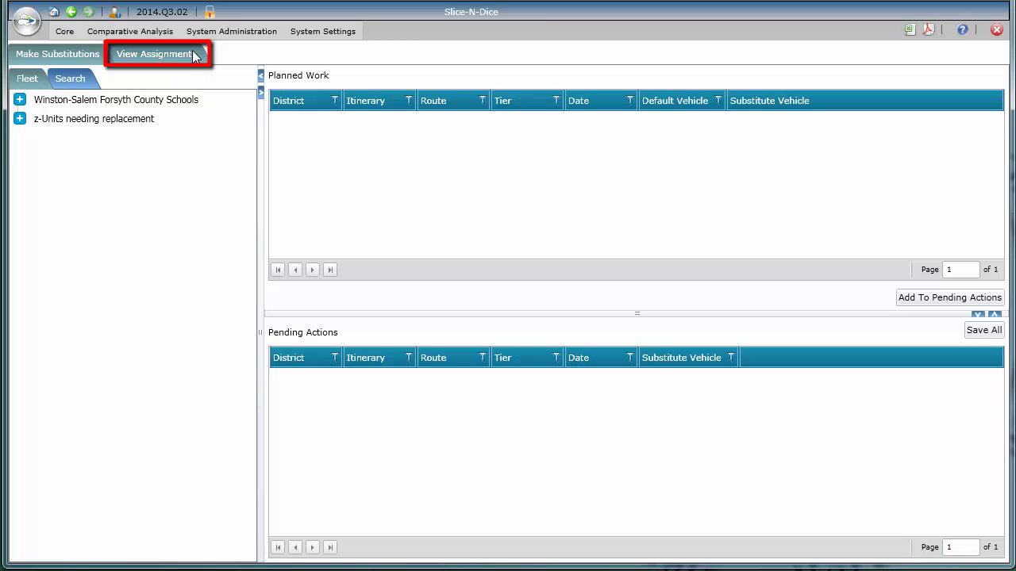
click(154, 54)
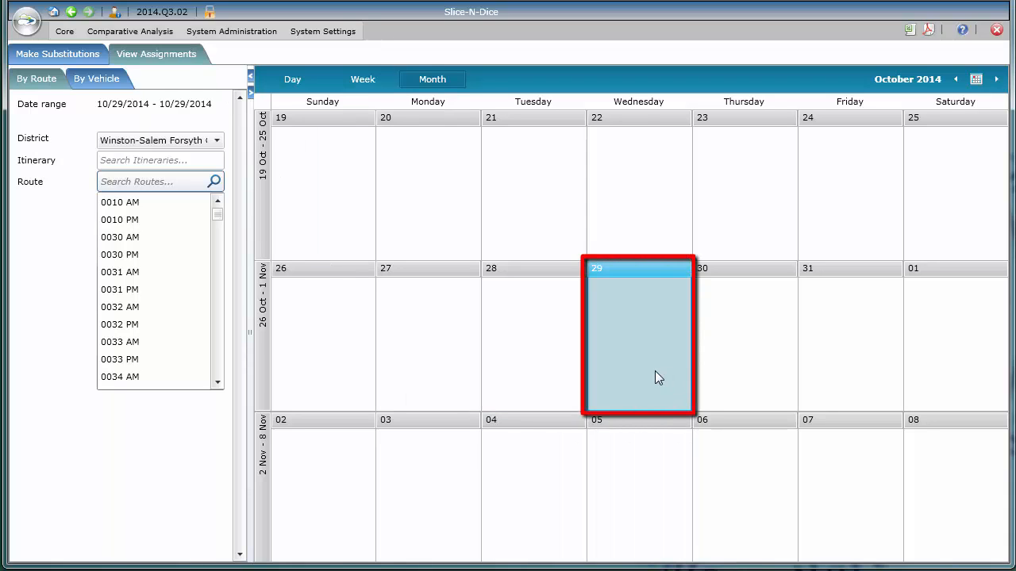
click(911, 31)
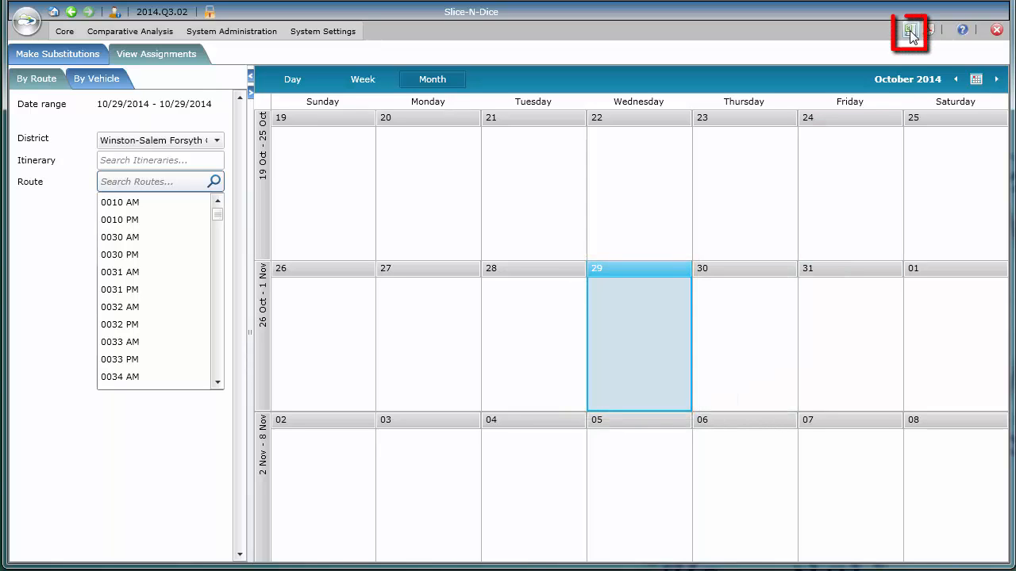
mouse_move(910, 30)
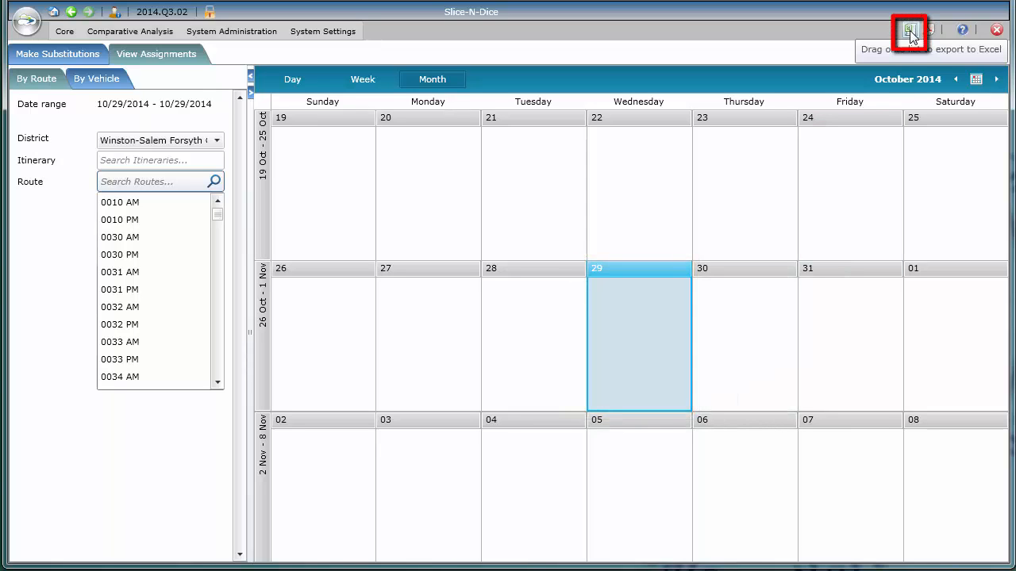
Export October 29's assignments to Excel, choosing Substitutions Only.
drag(910, 33, 848, 159)
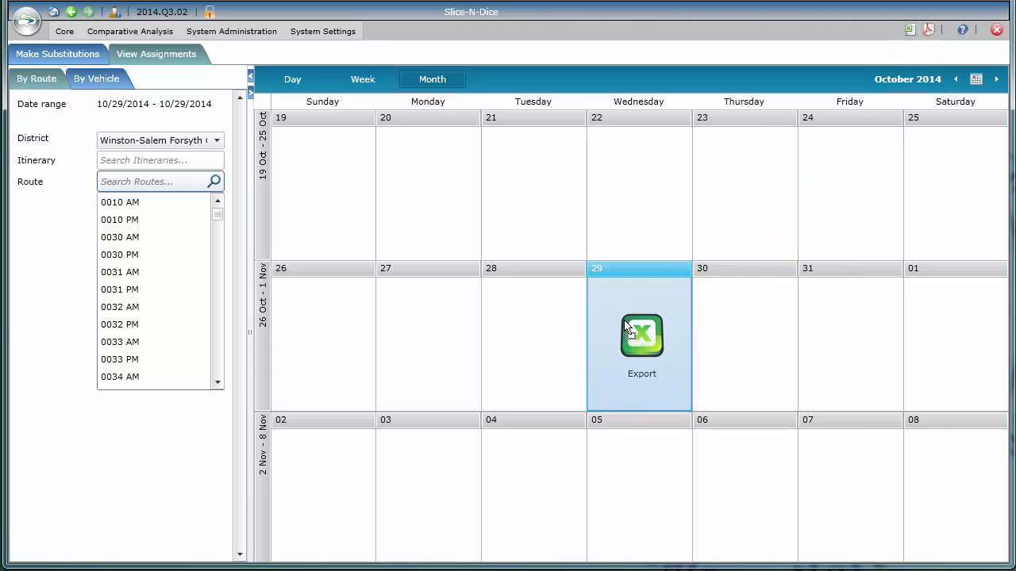
click(641, 341)
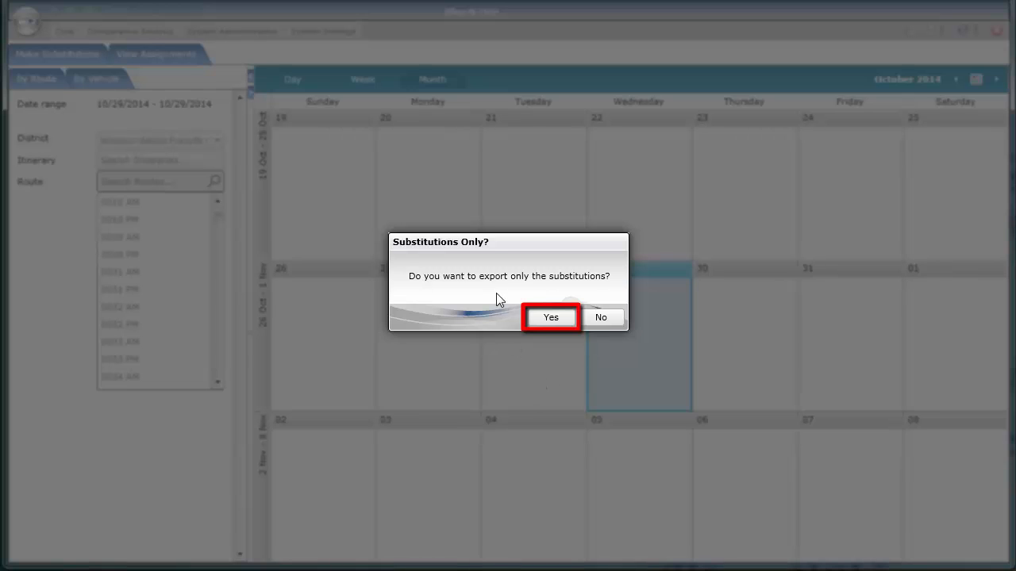
mouse_move(587, 284)
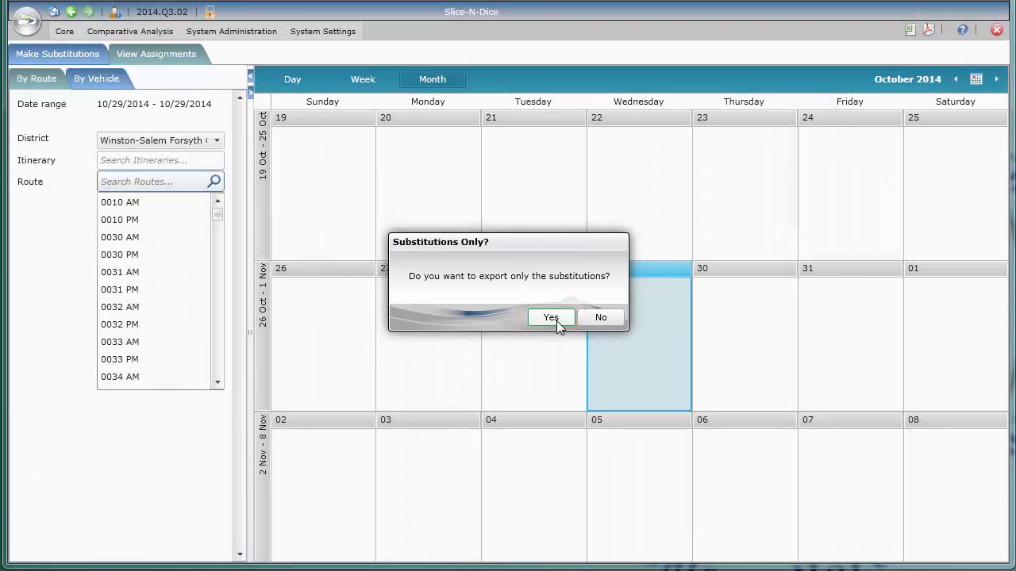
click(550, 317)
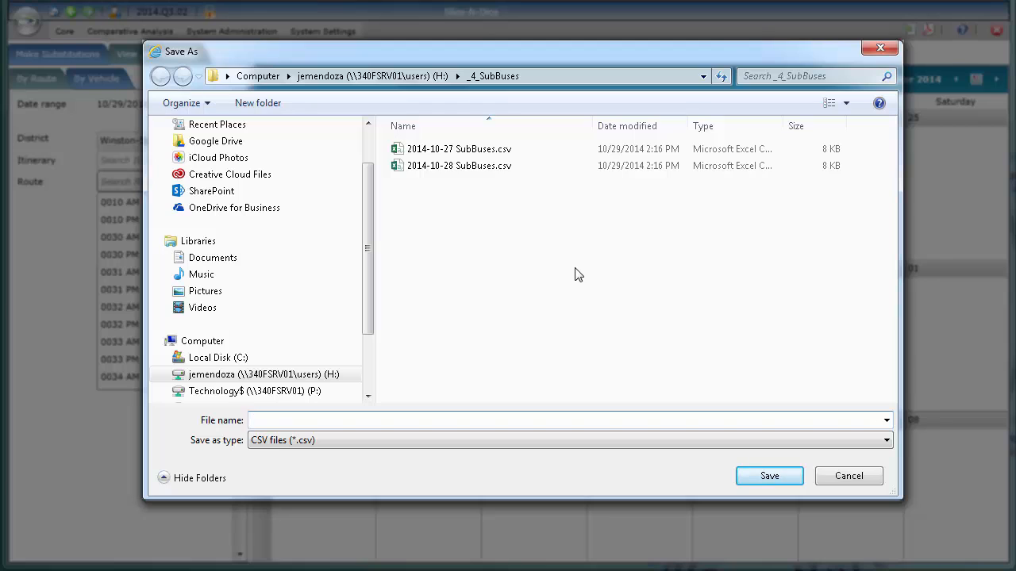
Save the export as 2014-10-29 SubBuses.csv in the _4_SubBuses folder.
click(492, 75)
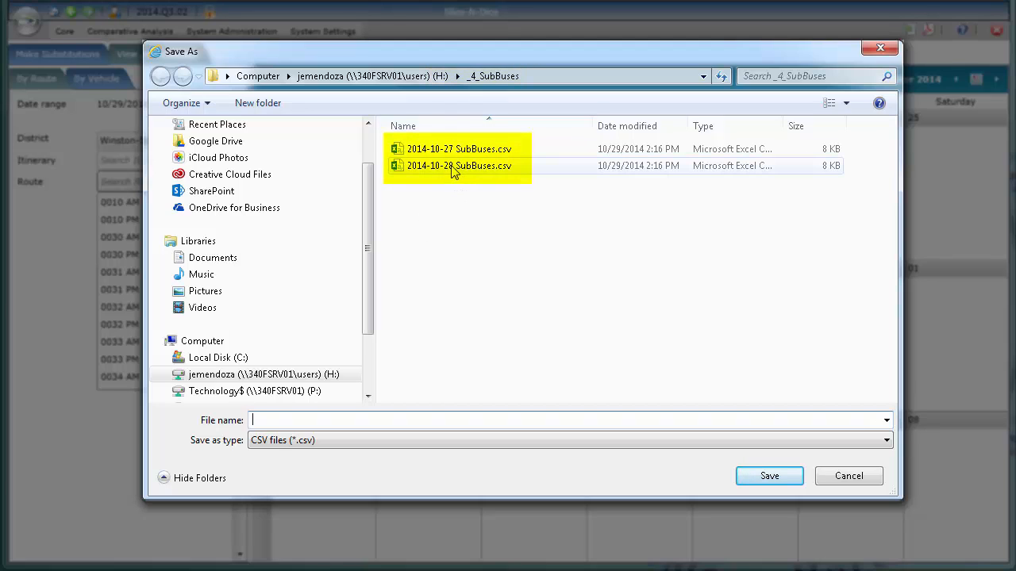
click(459, 165)
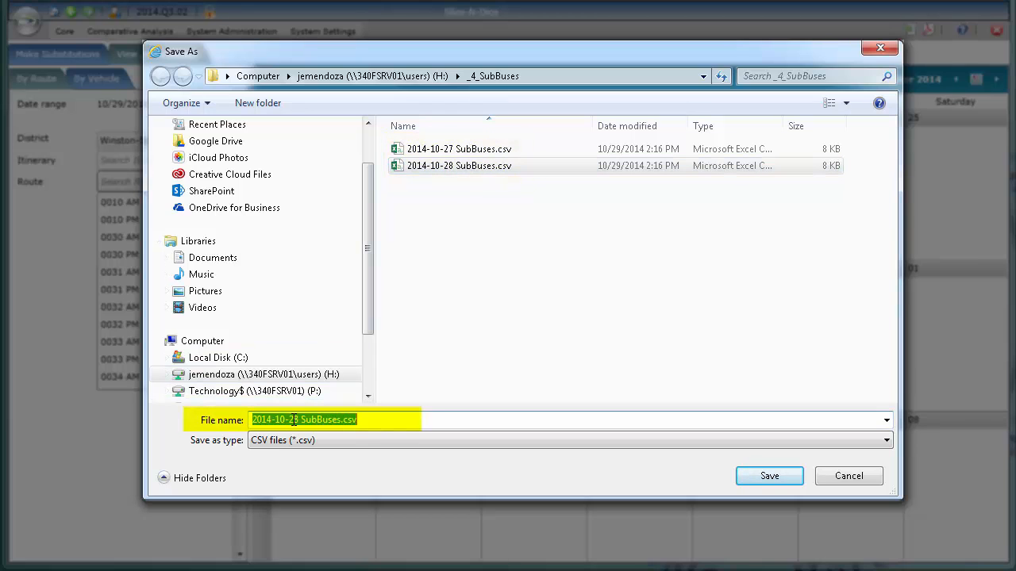
click(298, 420)
text(9)
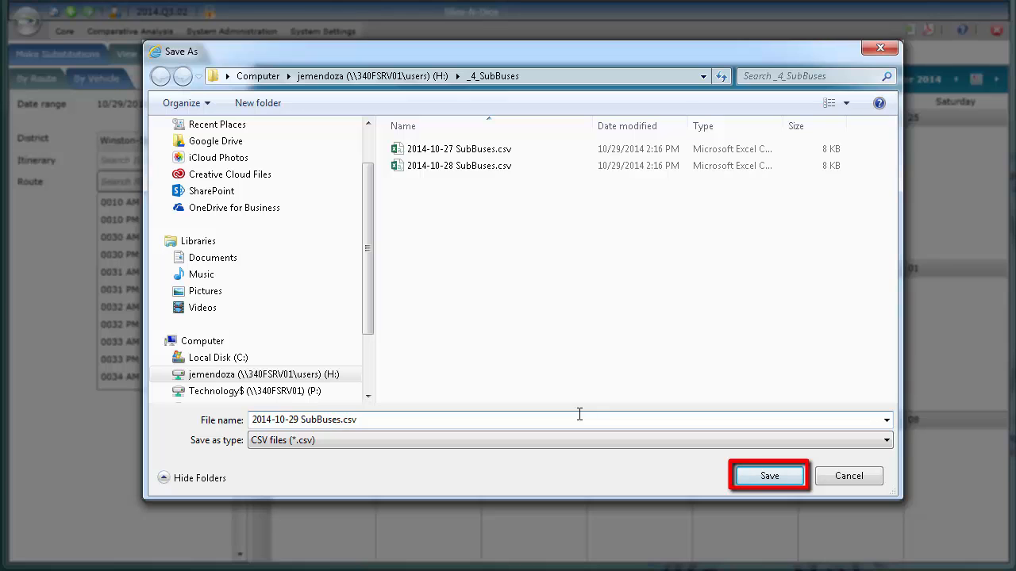
click(768, 475)
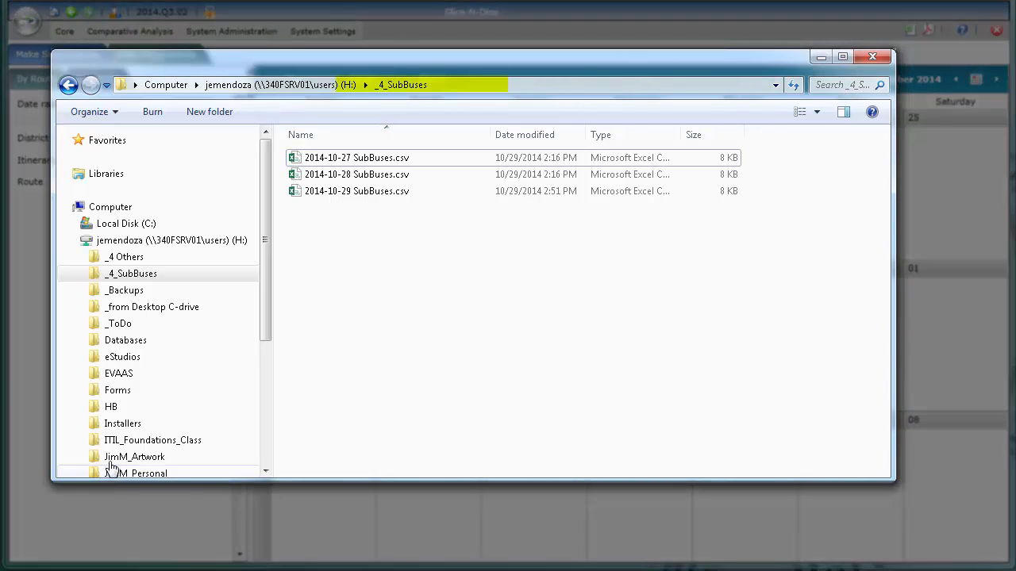
Open 2014-10-29 SubBuses.csv from _4_SubBuses in Excel.
click(355, 191)
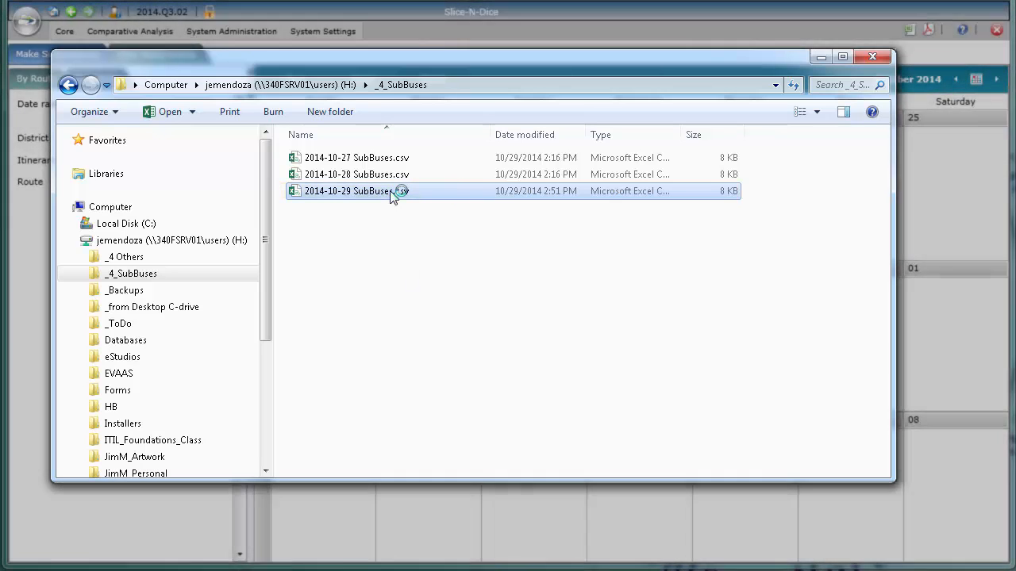
double_click(357, 190)
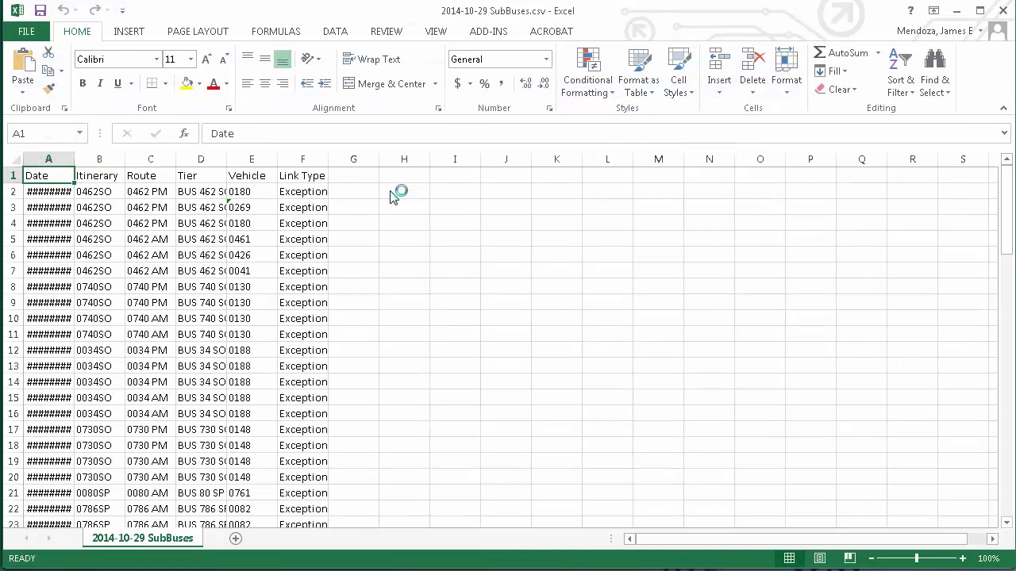
mouse_move(66, 260)
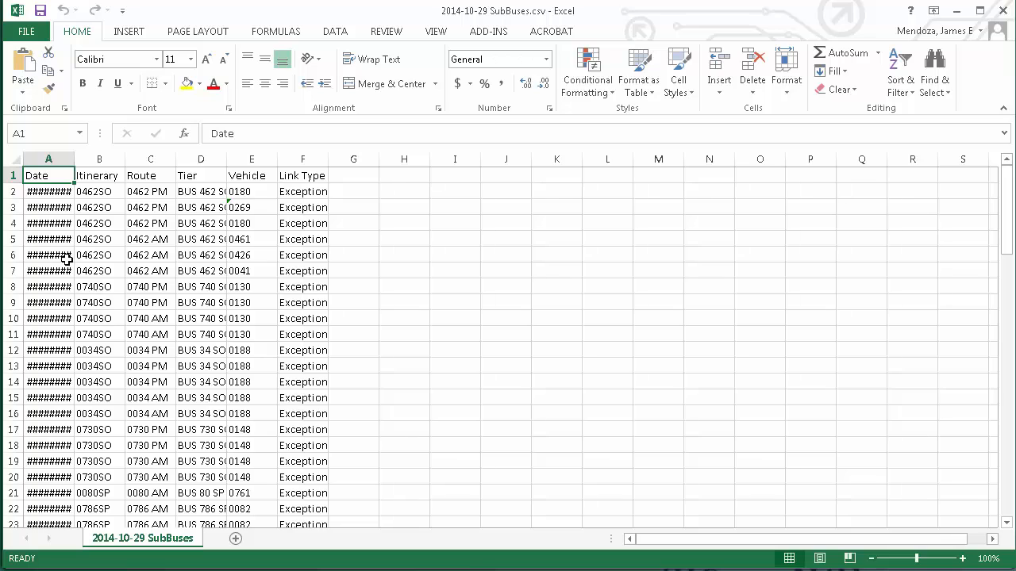
mouse_move(224, 262)
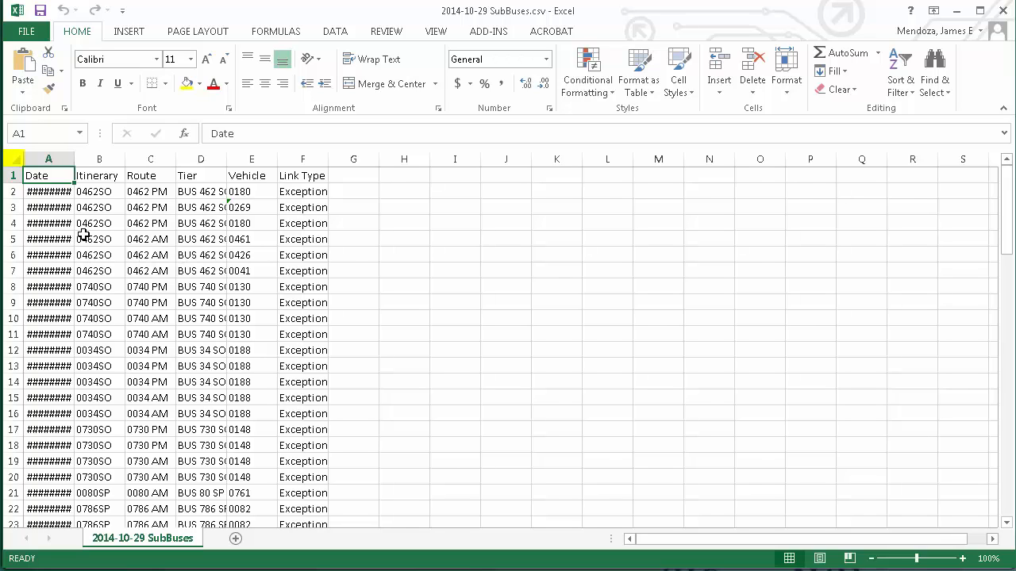
Select the whole sheet to AutoFit all column widths, then select and deselect the Tier column.
click(13, 159)
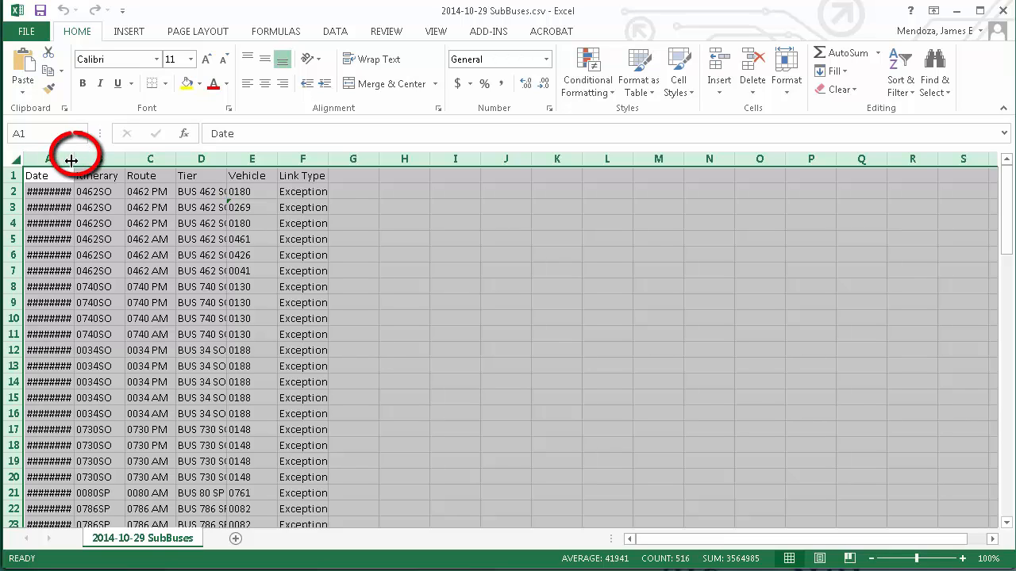
mouse_move(74, 157)
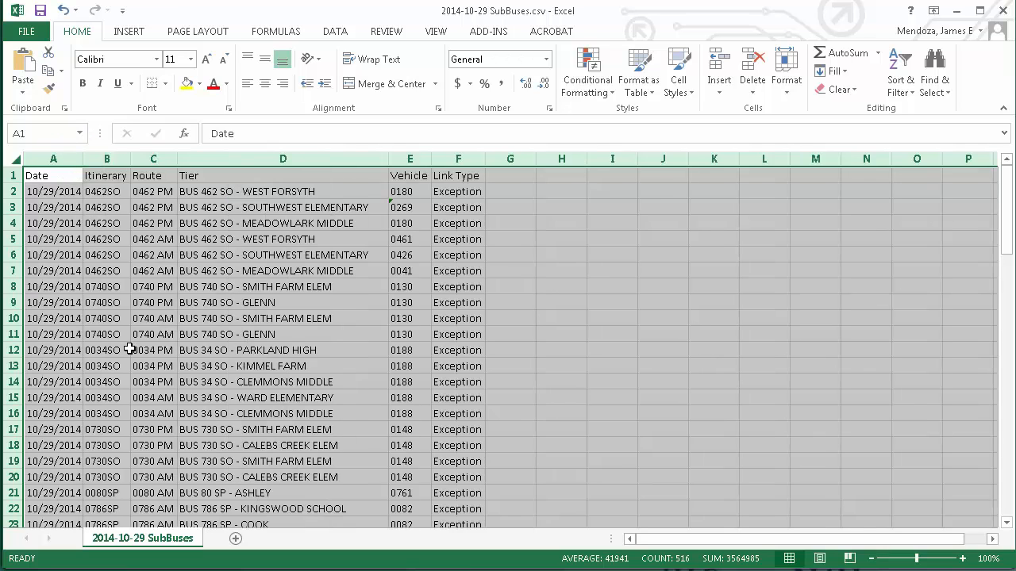
click(283, 239)
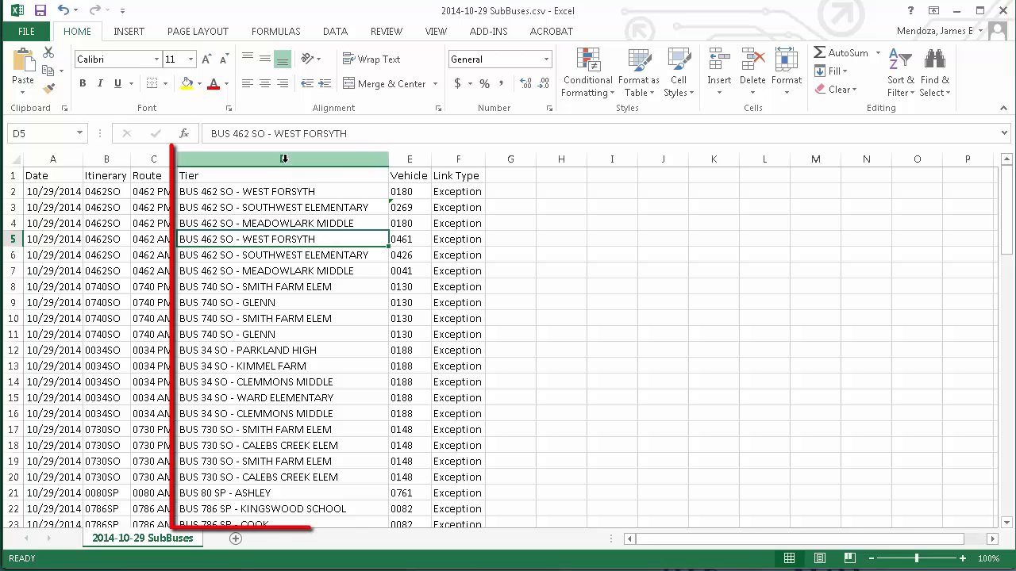
click(283, 159)
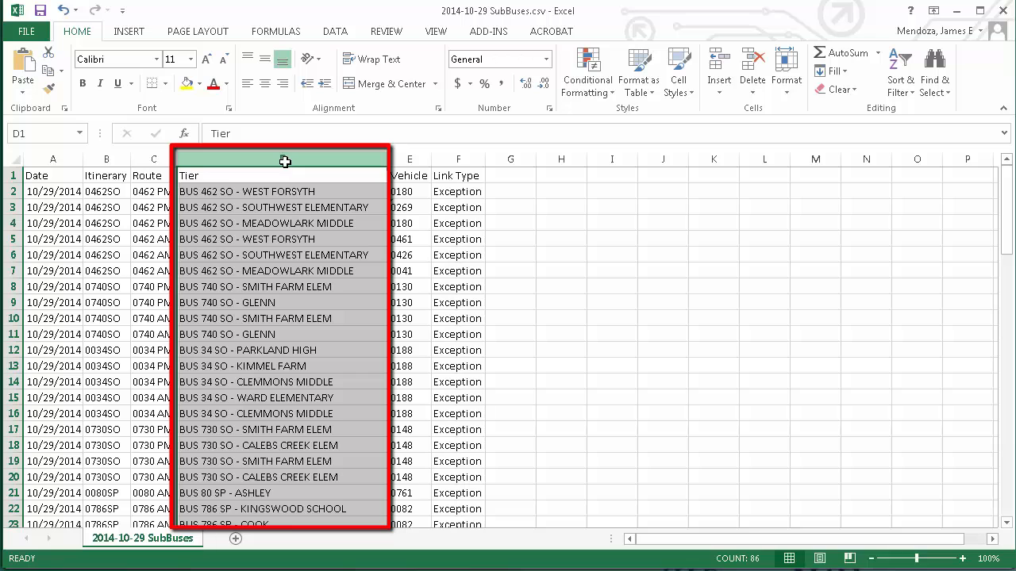
click(409, 159)
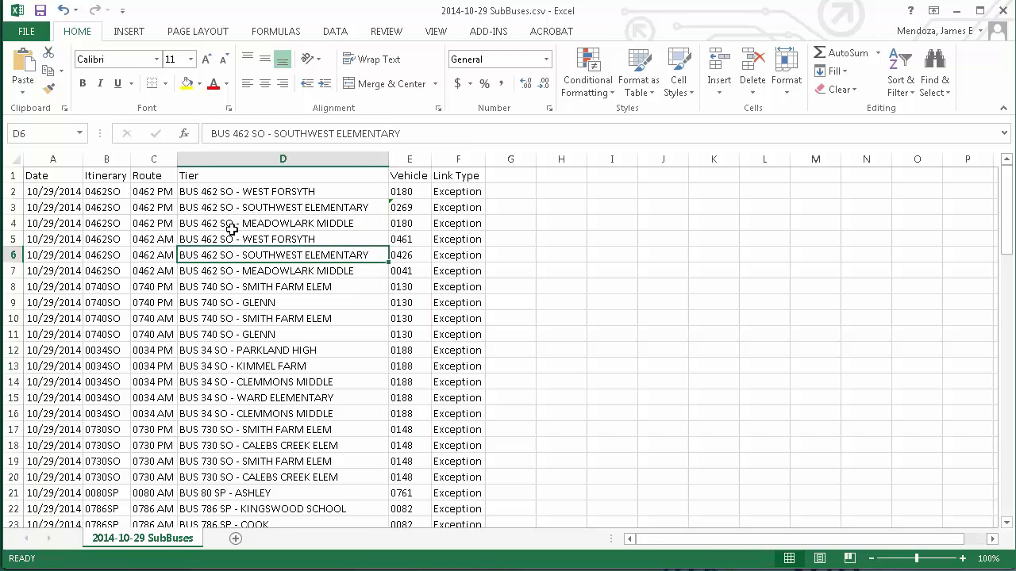
mouse_move(223, 367)
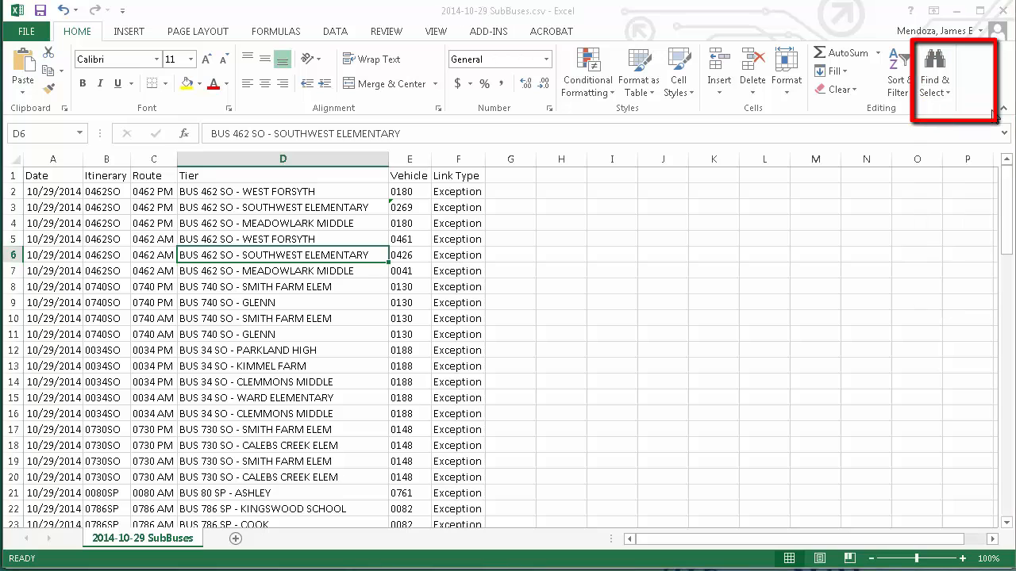
Find all cells containing 'ashley' and jump to the BUS 80 SP - ASHLEY match in D21.
click(935, 75)
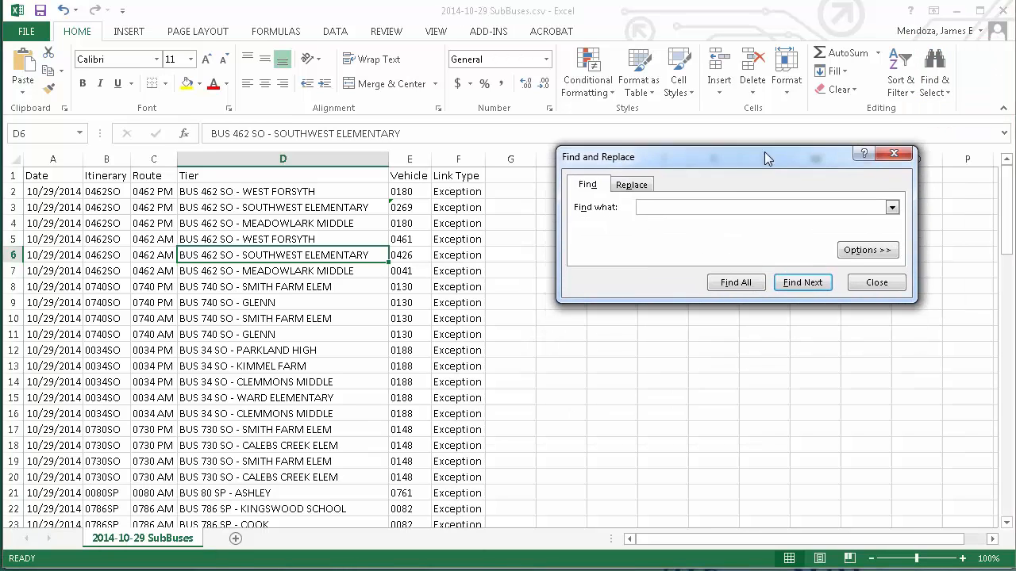
drag(767, 156, 644, 73)
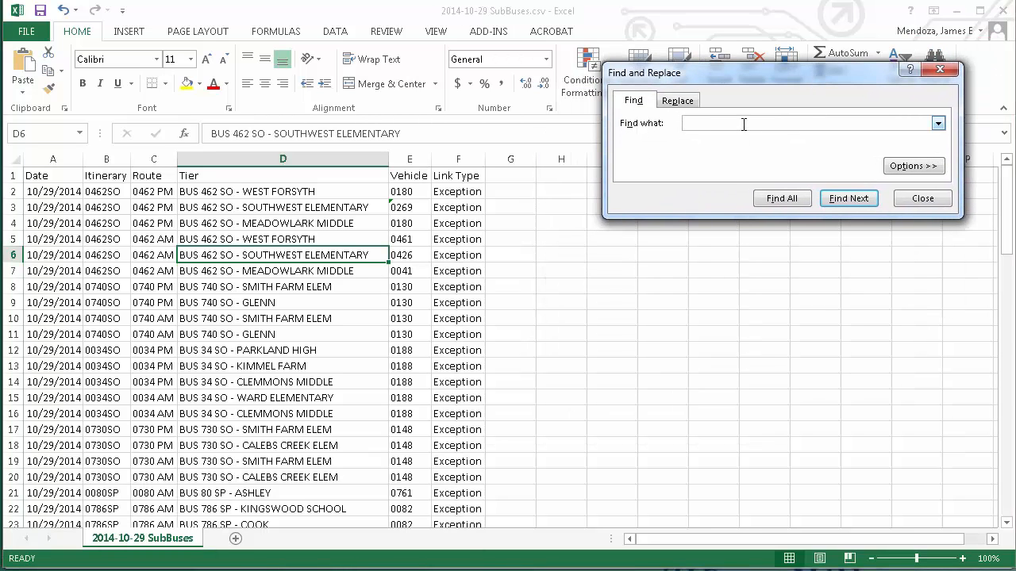
text(ashley)
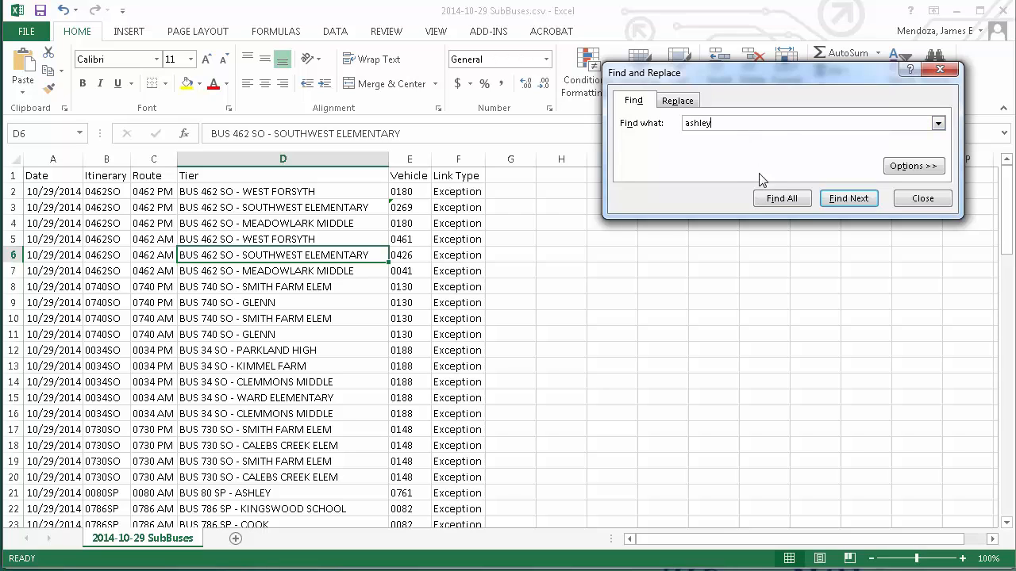
click(781, 199)
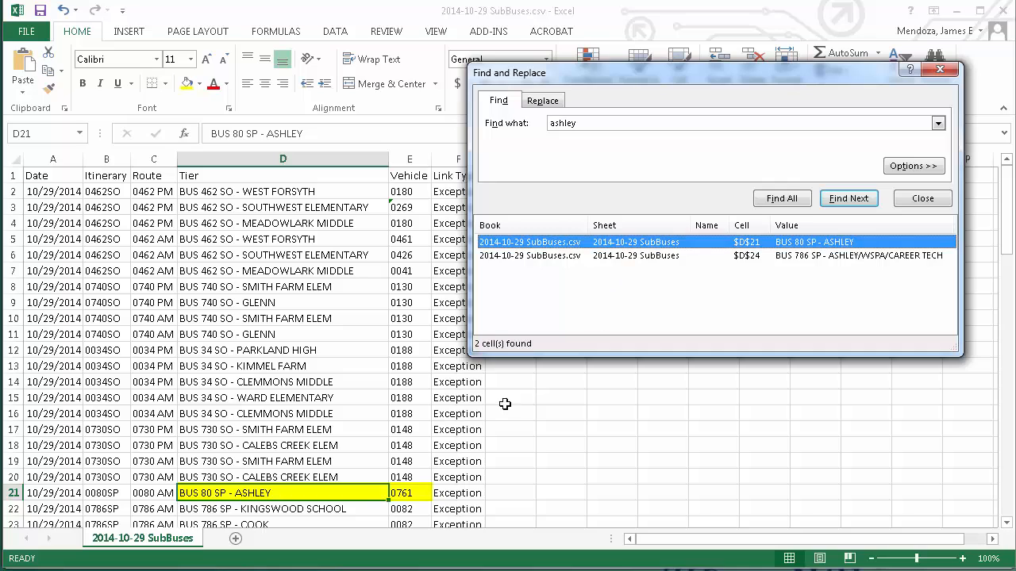
mouse_move(295, 493)
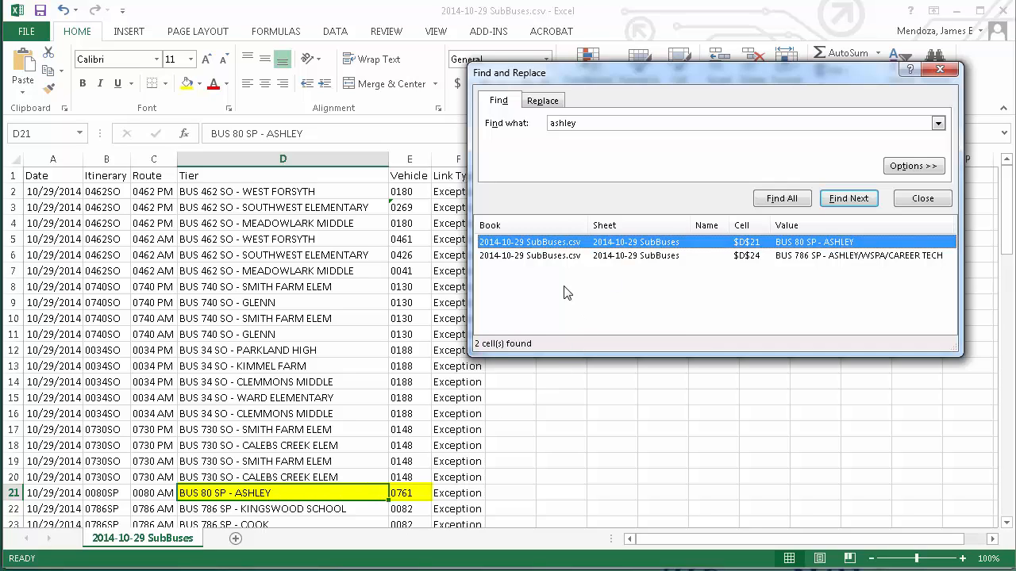
click(849, 198)
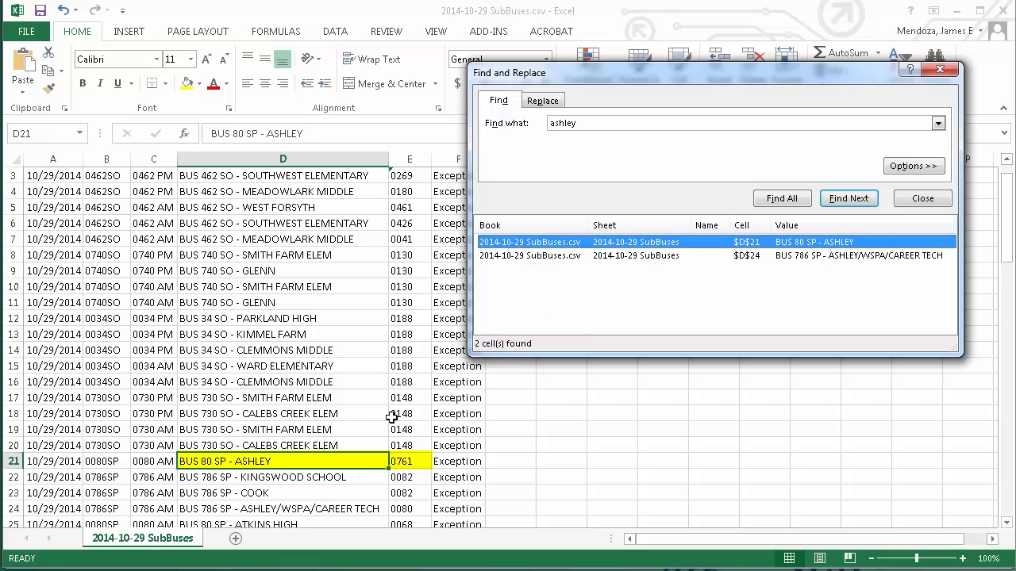
mouse_move(199, 468)
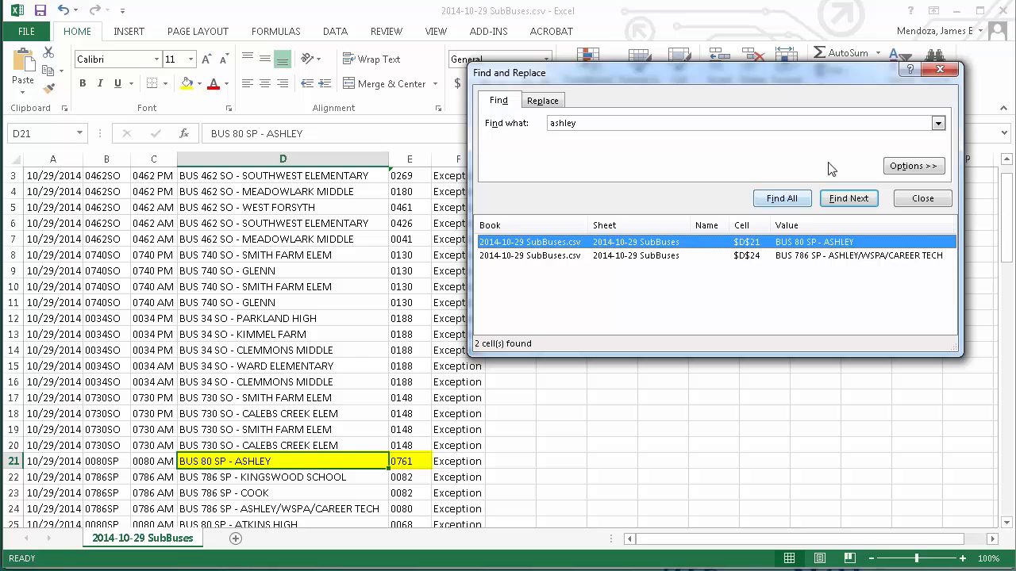
click(922, 198)
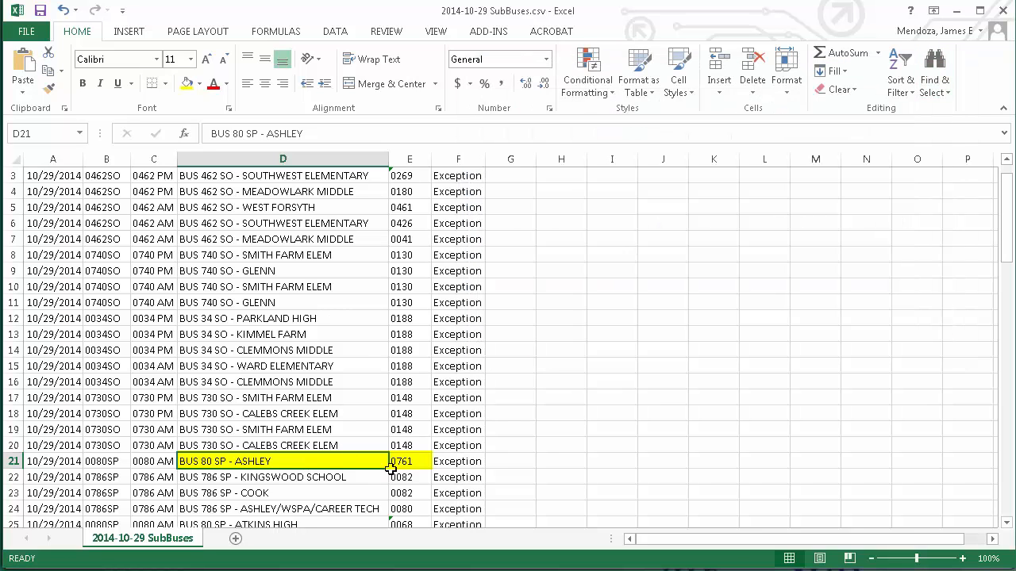
mouse_move(218, 462)
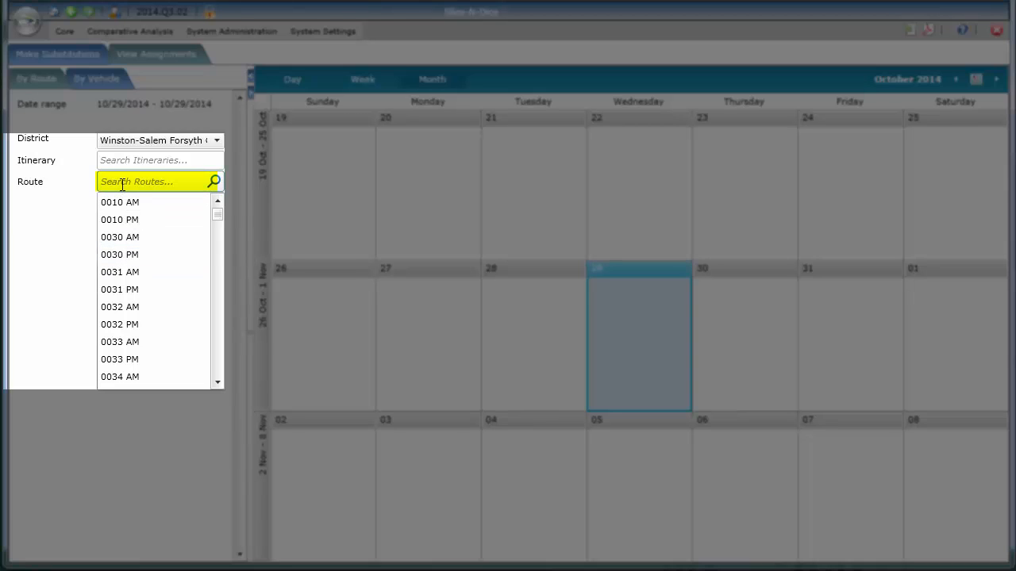
Filter the Route search list with '00' to find route 0080.
click(155, 182)
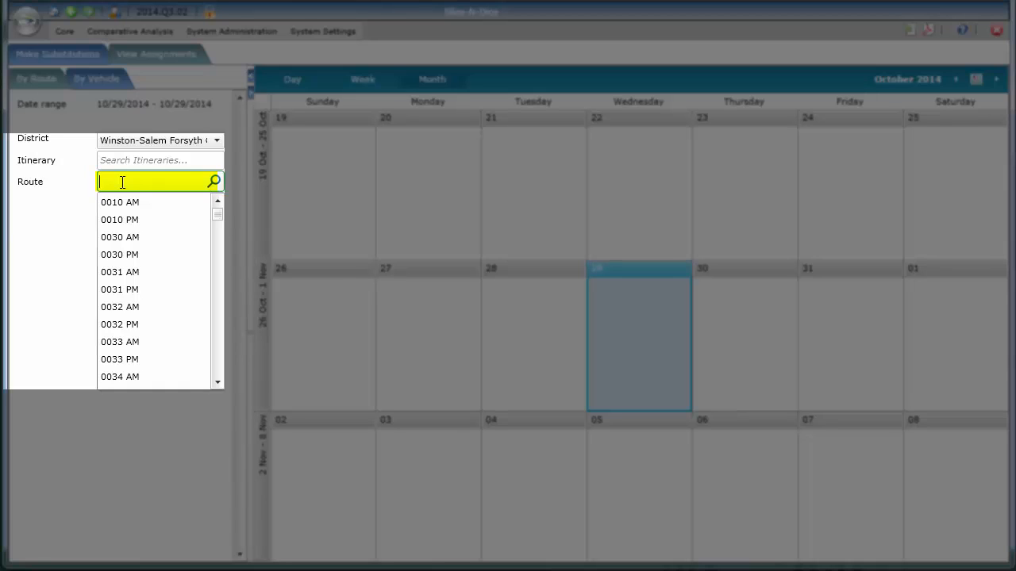
text(0080)
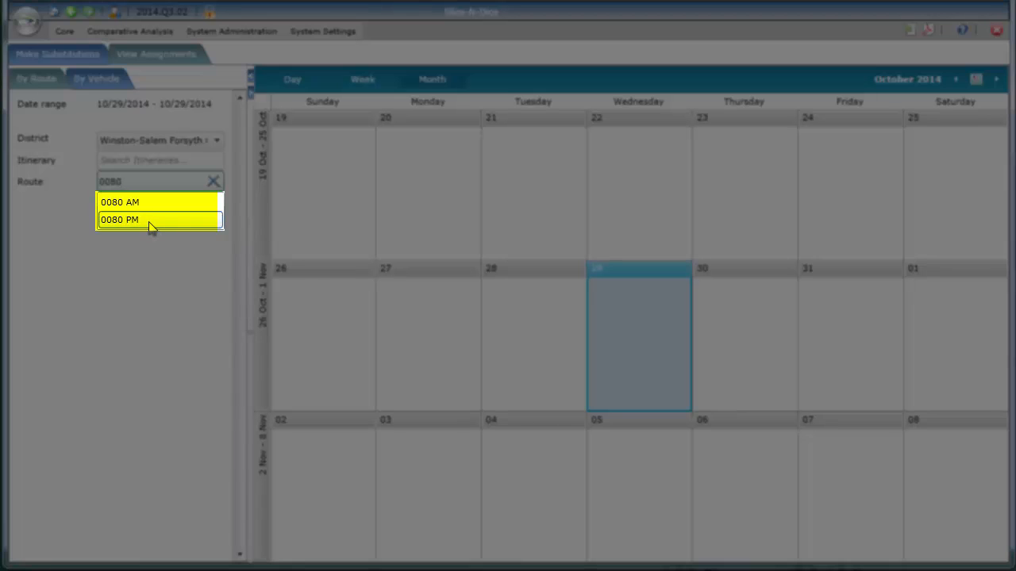
mouse_move(139, 202)
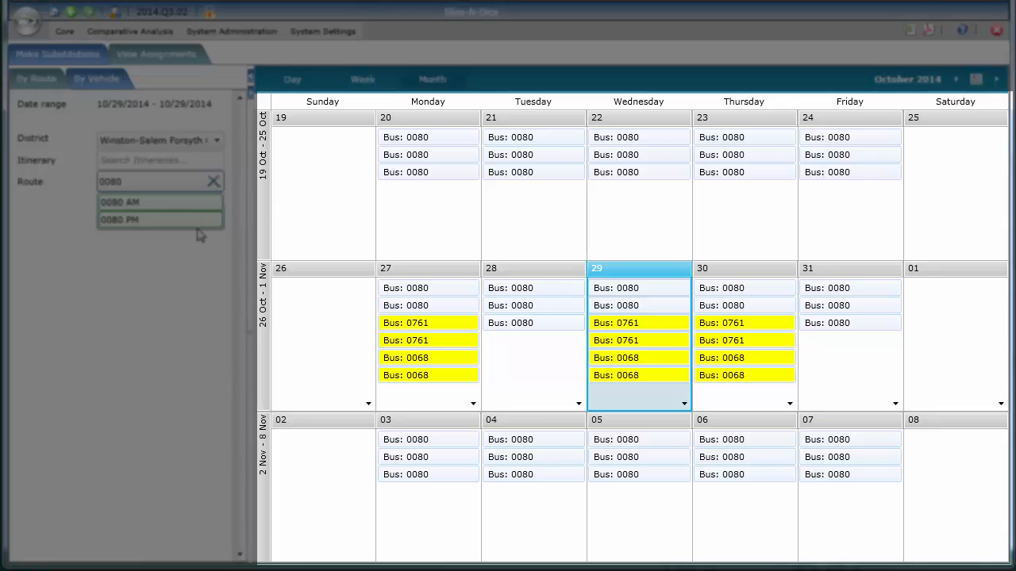
Show the tooltip for yellow substitute Bus 0761 on Wednesday, October 29.
click(639, 323)
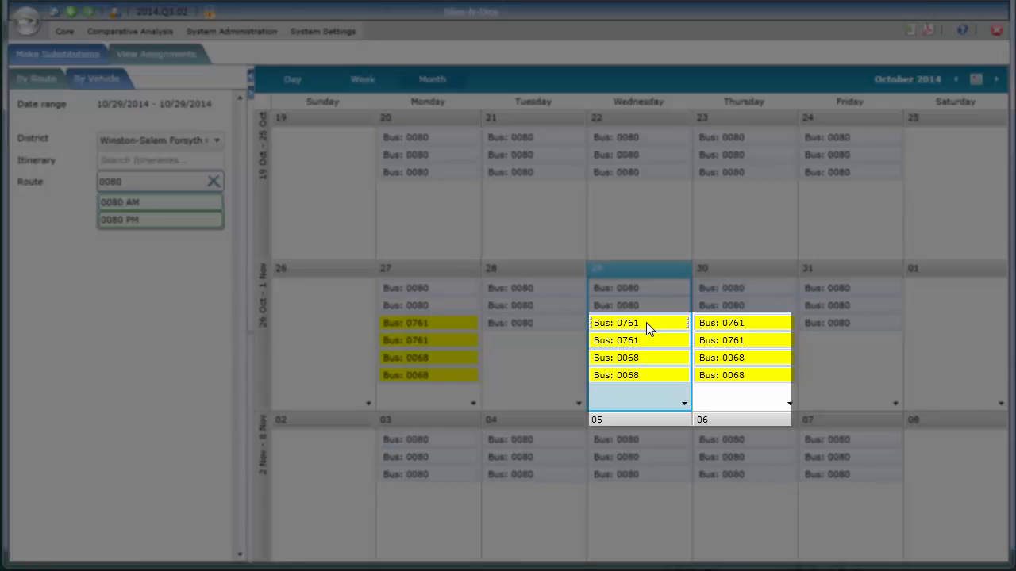
mouse_move(639, 323)
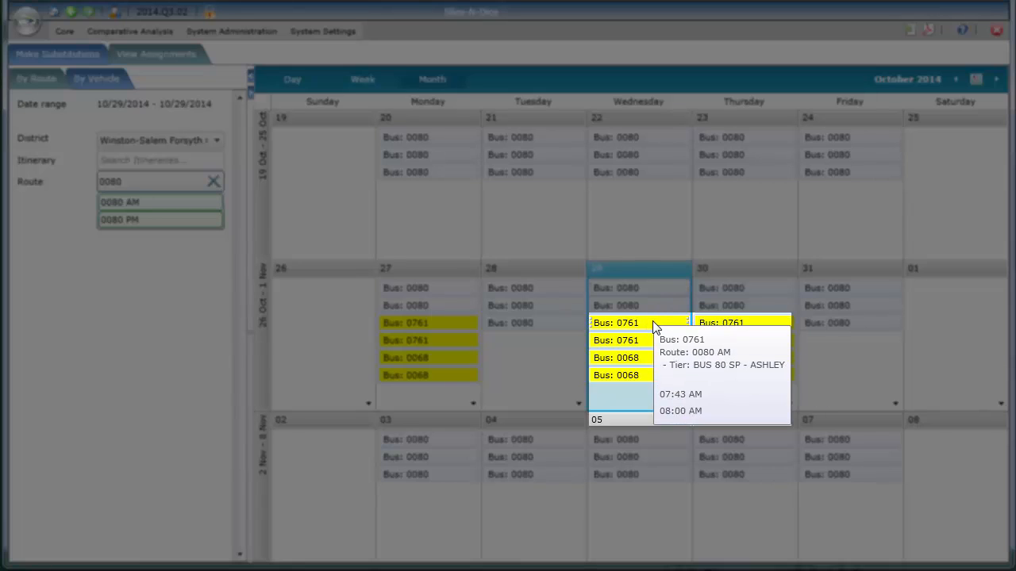